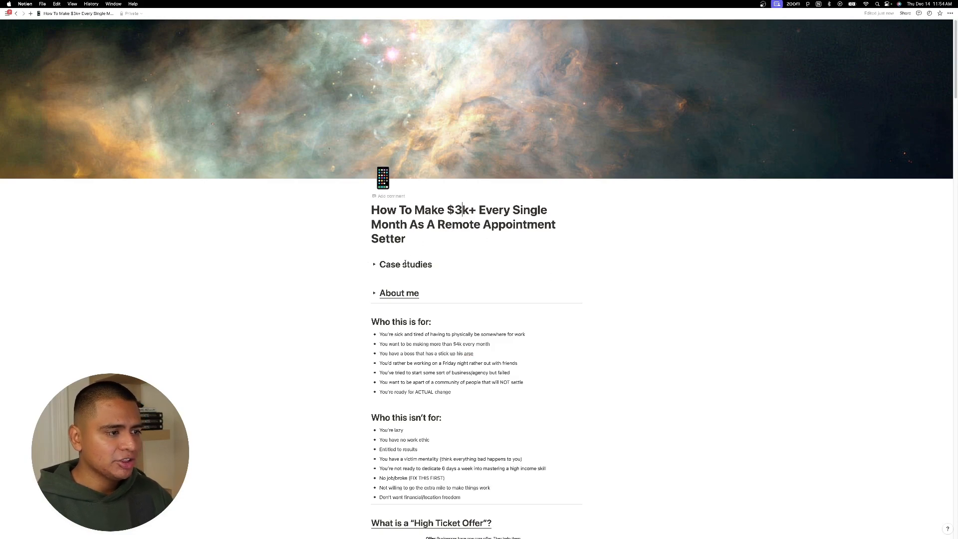
Step: Expand the Case studies toggle and scroll to its payment dashboard screenshots
{"action": "left_click", "coordinate": [374, 264]}
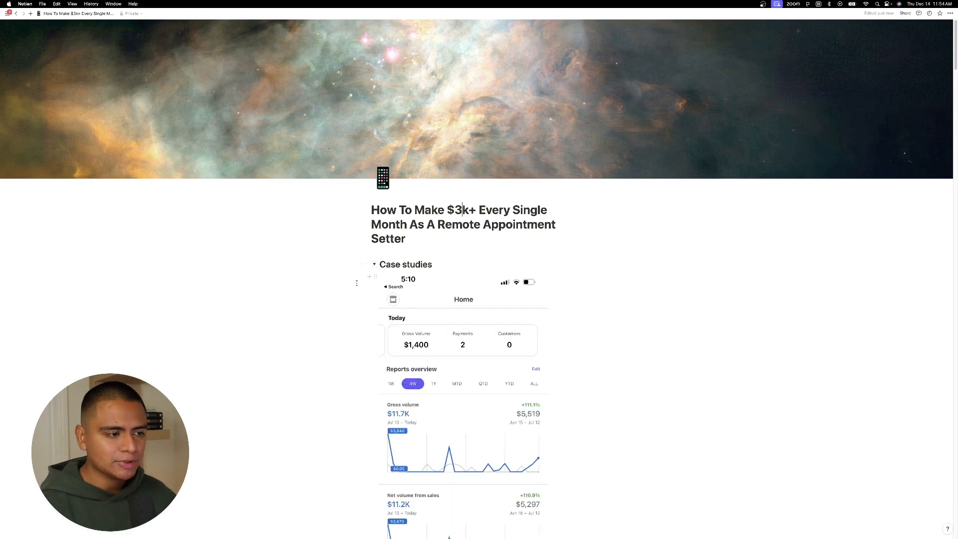
{"action": "scroll", "scroll_direction": "down", "scroll_amount": 3}
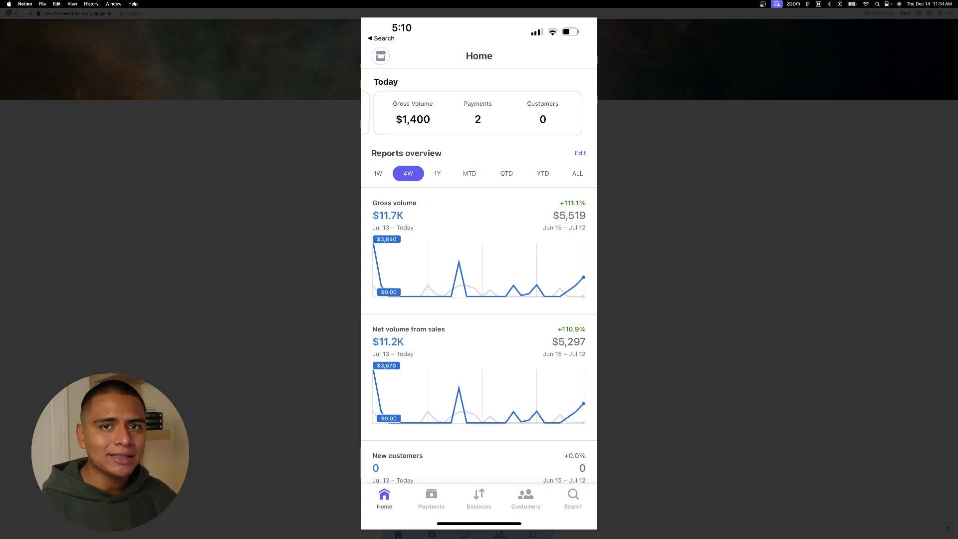
{"action": "scroll", "scroll_direction": "down", "scroll_amount": 3}
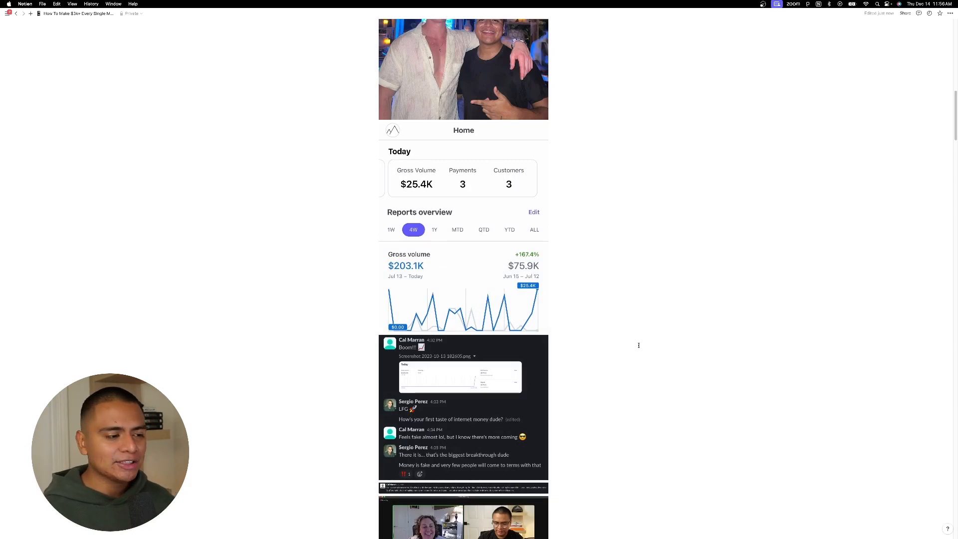
Step: Scroll down through the chat and Zoom call testimonial screenshots
{"action": "scroll", "scroll_direction": "down", "scroll_amount": 3}
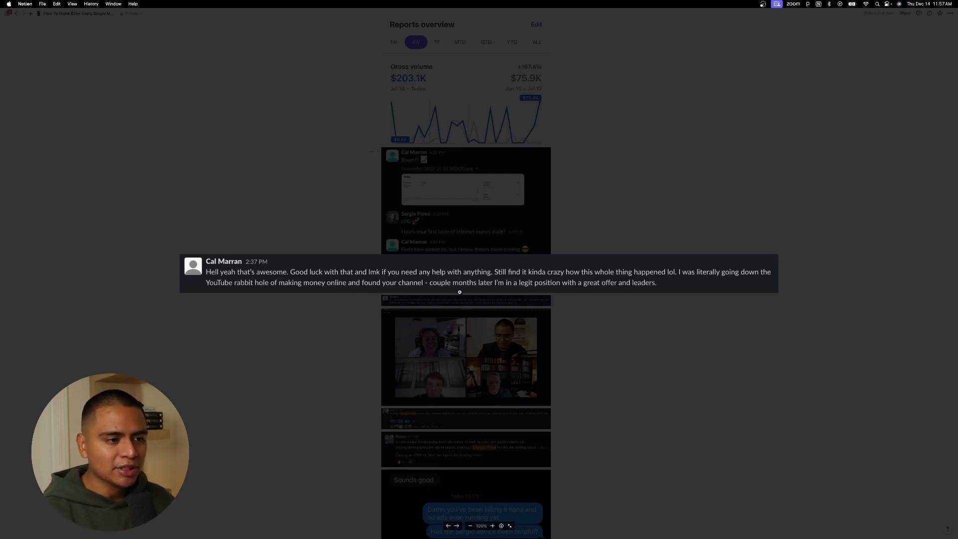
{"action": "mouse_move", "coordinate": [468, 313]}
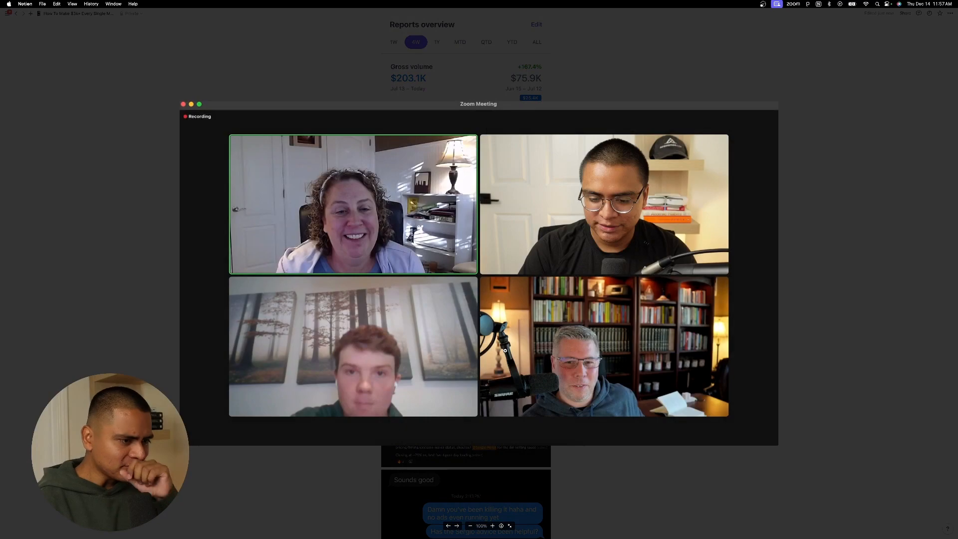
{"action": "mouse_move", "coordinate": [215, 315]}
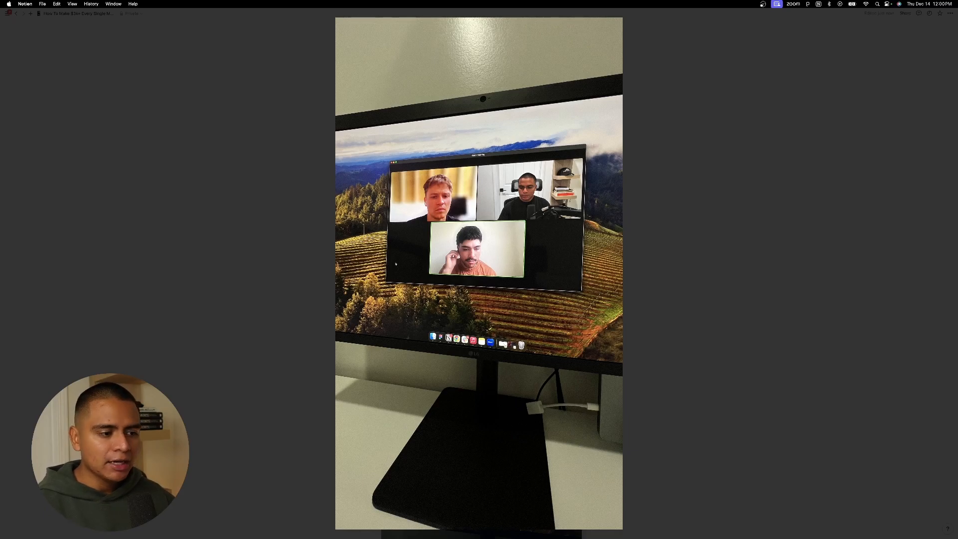
Step: Scroll the page after closing the video-call photo preview
{"action": "scroll", "scroll_direction": "down", "scroll_amount": 3}
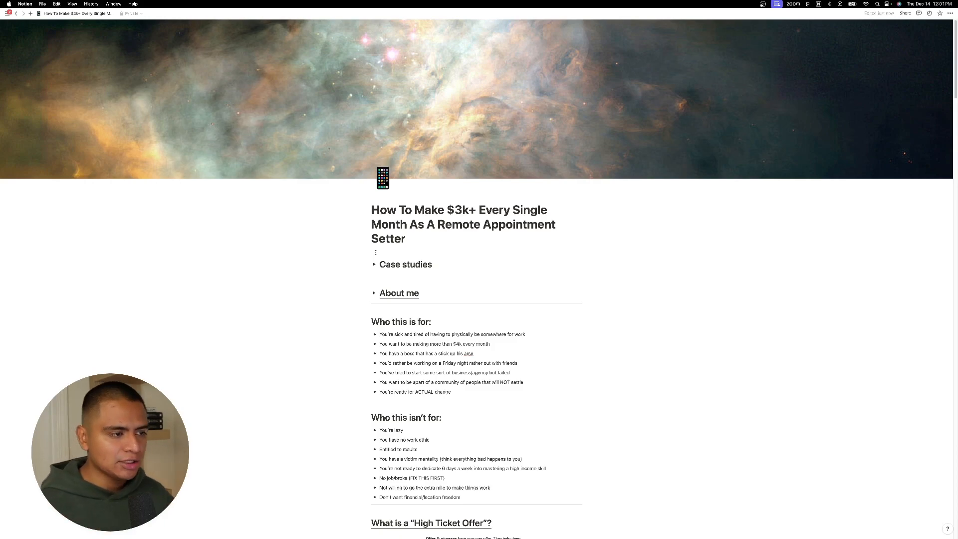
{"action": "mouse_move", "coordinate": [374, 294]}
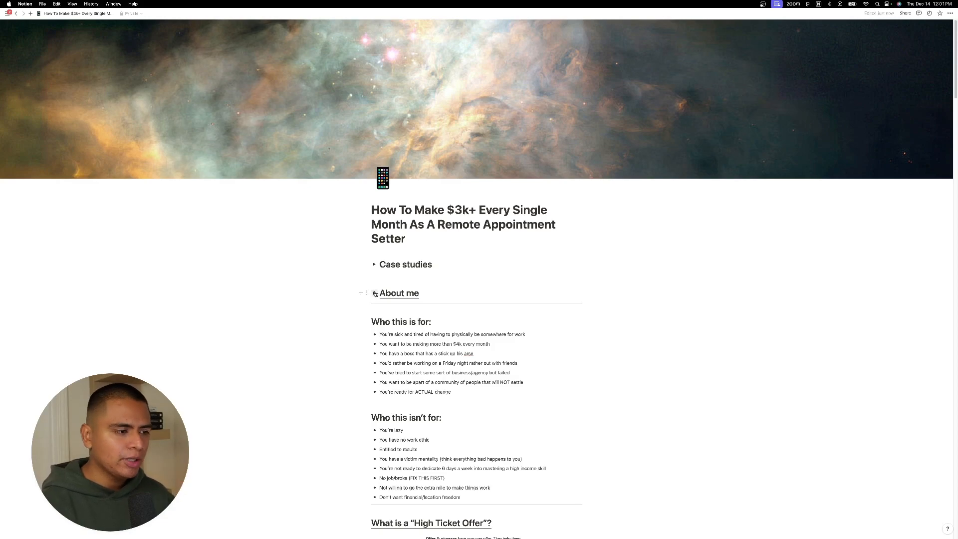
Step: Expand the About me toggle to reveal its personal photos and banking-app screenshot
{"action": "left_click", "coordinate": [374, 293]}
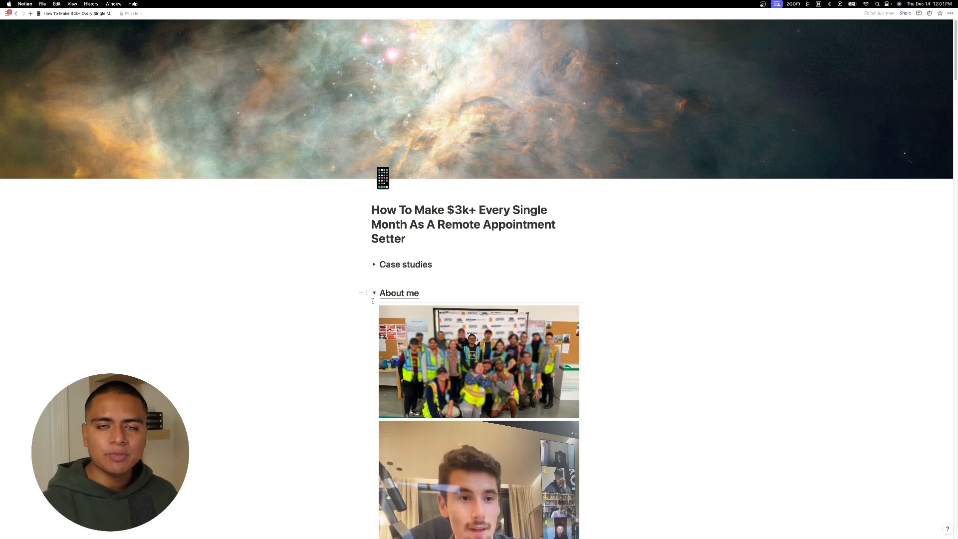
{"action": "mouse_move", "coordinate": [377, 310]}
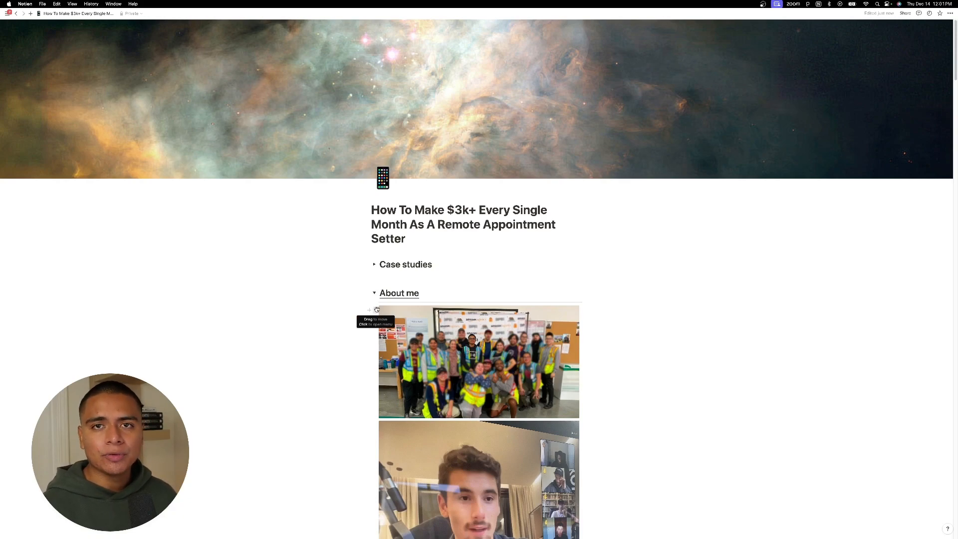
{"action": "left_click", "coordinate": [479, 360]}
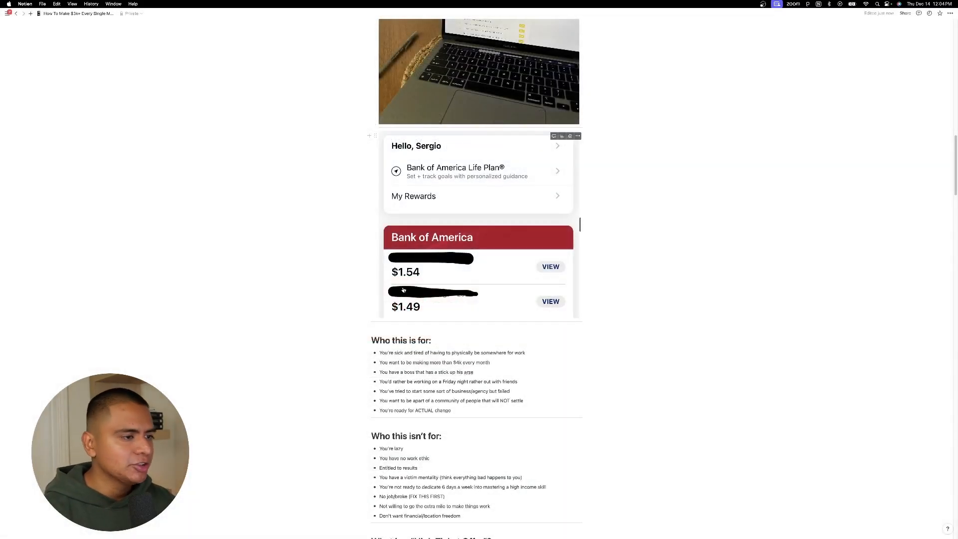
{"action": "scroll", "scroll_direction": "up", "scroll_amount": 3}
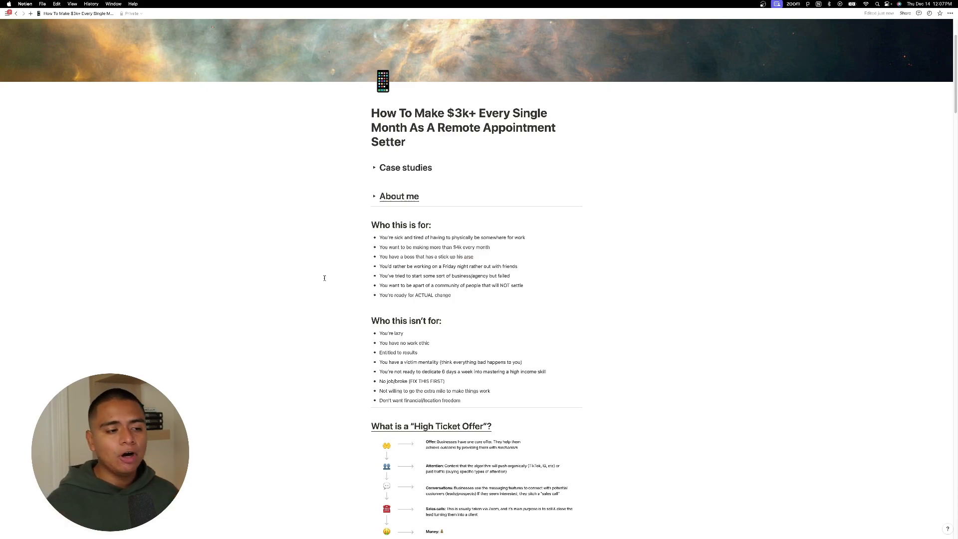
{"action": "scroll", "scroll_direction": "down", "scroll_amount": 3}
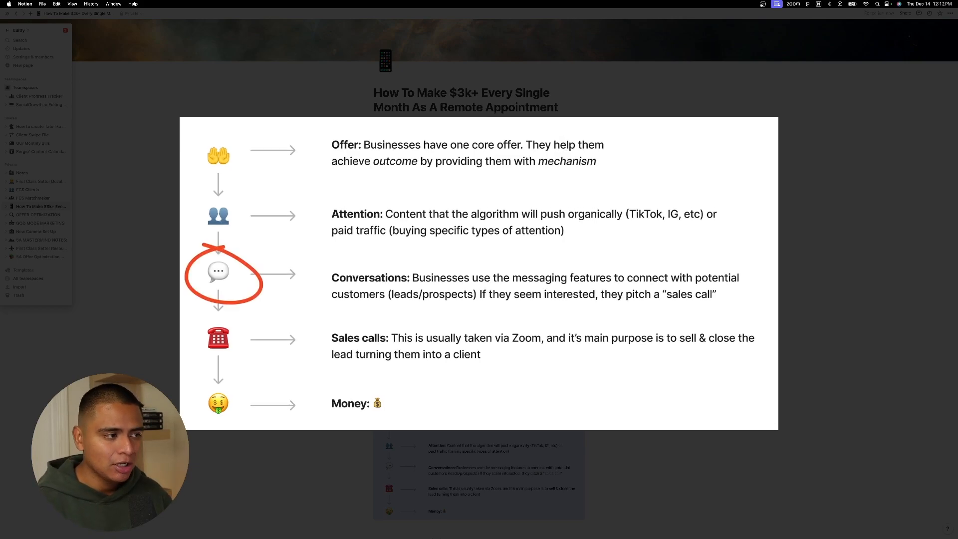
{"action": "scroll", "scroll_direction": "down", "scroll_amount": 3}
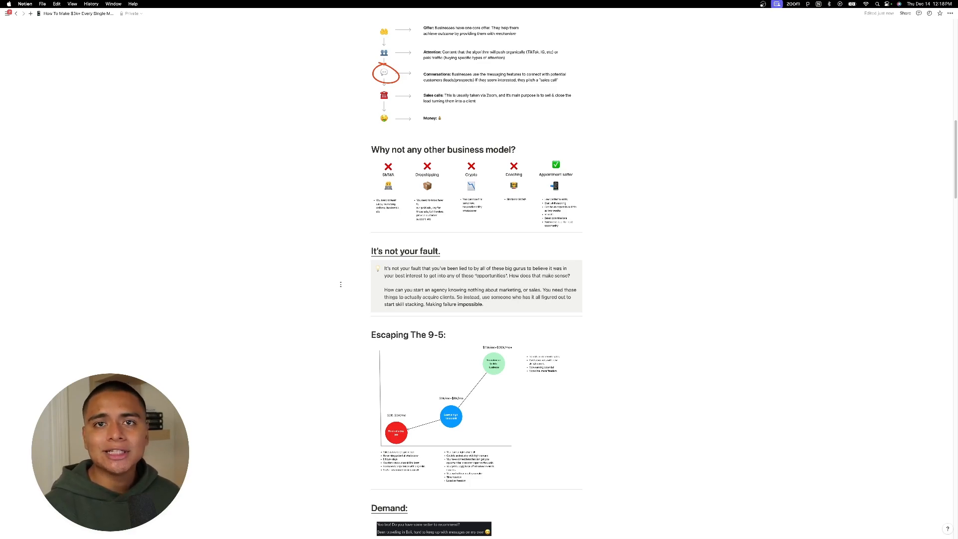
{"action": "scroll", "scroll_direction": "down", "scroll_amount": 3}
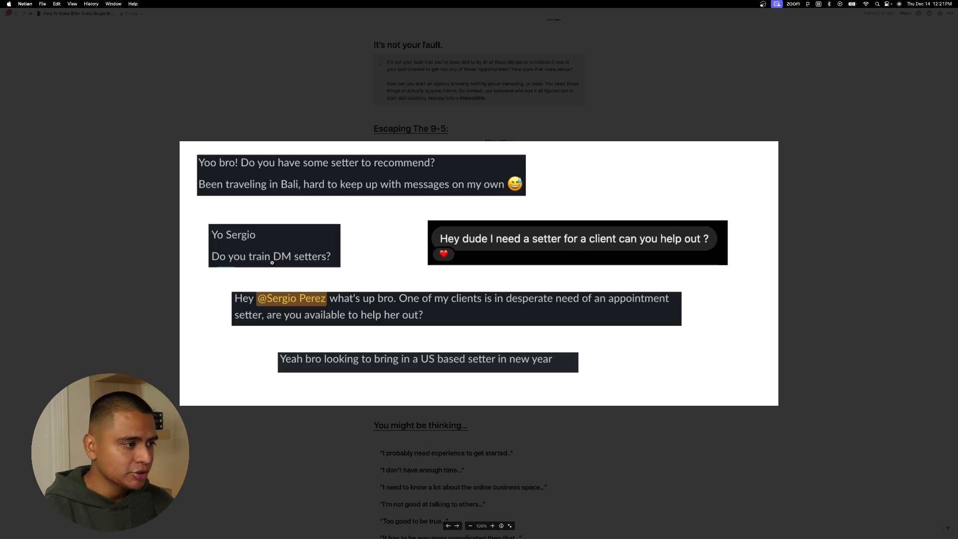
{"action": "mouse_move", "coordinate": [384, 289]}
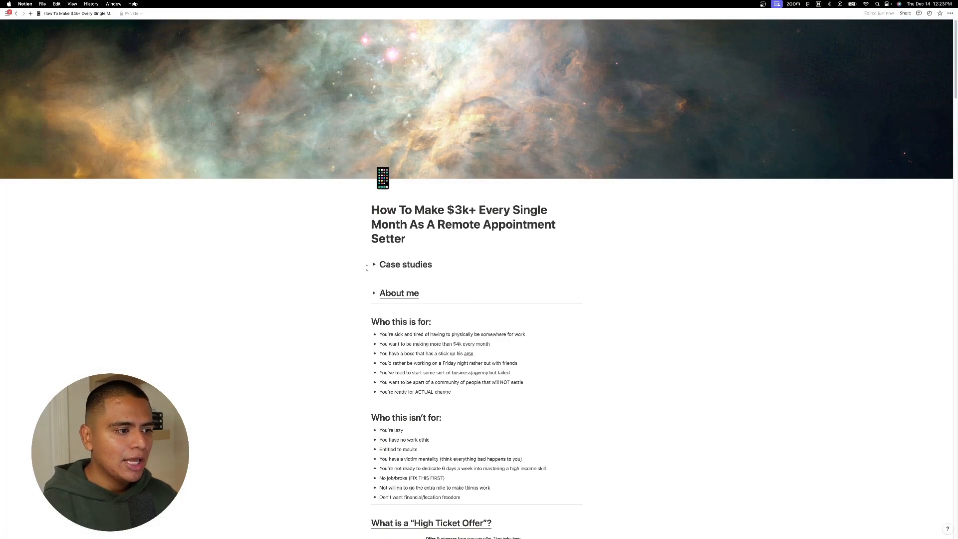
Step: Collapse the Case studies toggle near the top of the guide
{"action": "left_click", "coordinate": [374, 264]}
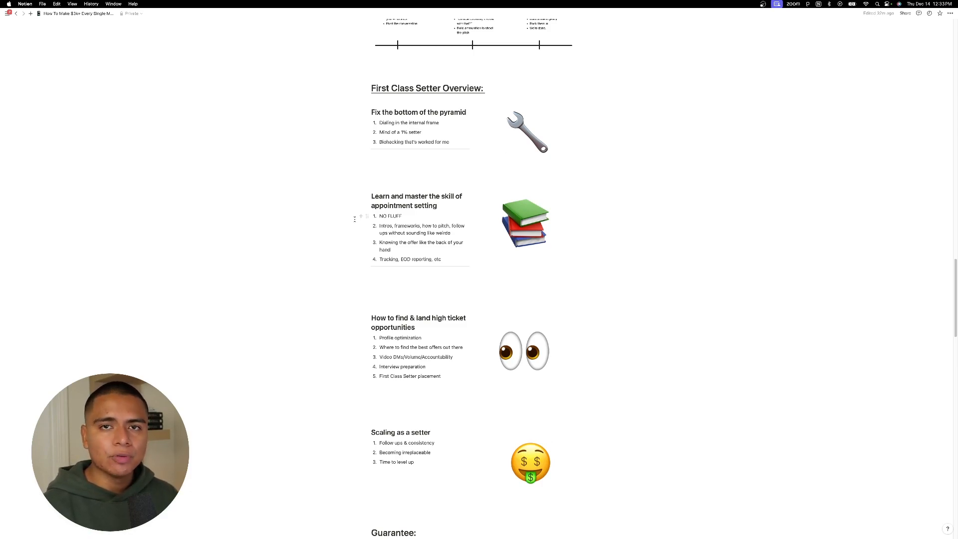
{"action": "scroll", "scroll_direction": "down", "scroll_amount": 3}
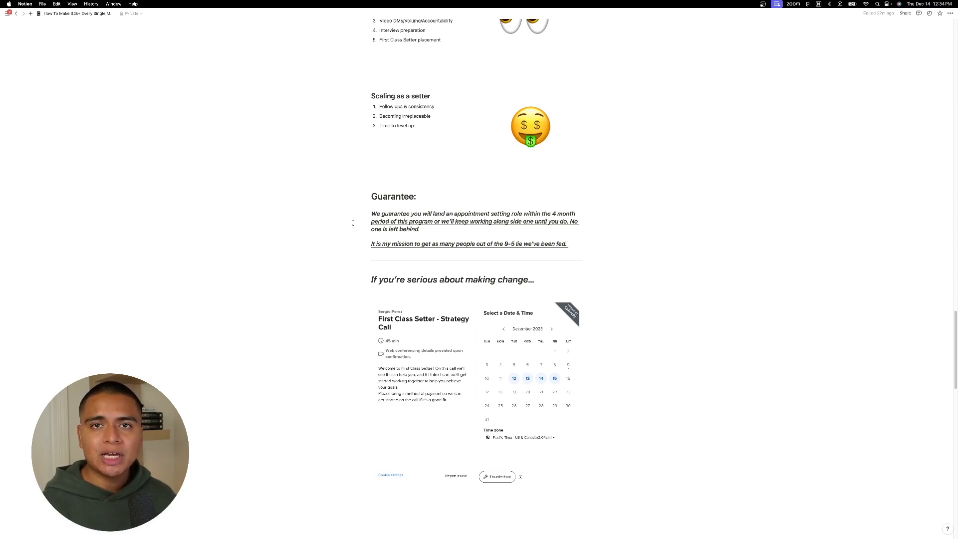
Step: Scroll down past the Guarantee promise to the strategy-call booking calendar
{"action": "scroll", "scroll_direction": "down", "scroll_amount": 3}
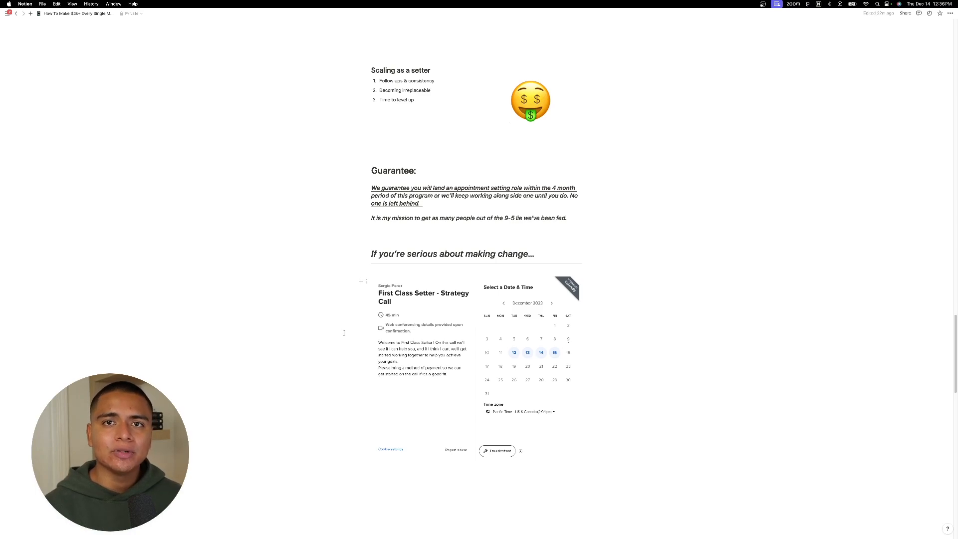
{"action": "scroll", "scroll_direction": "down", "scroll_amount": 3}
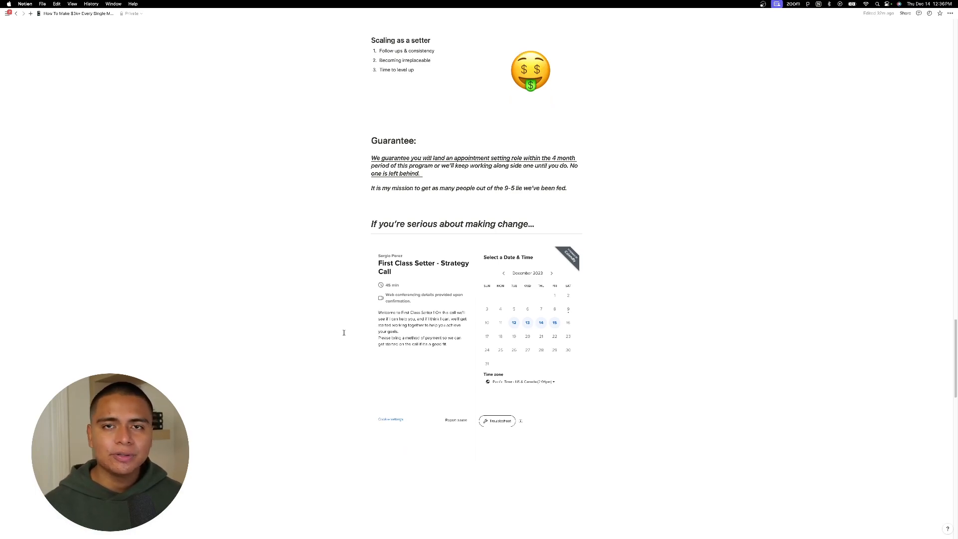